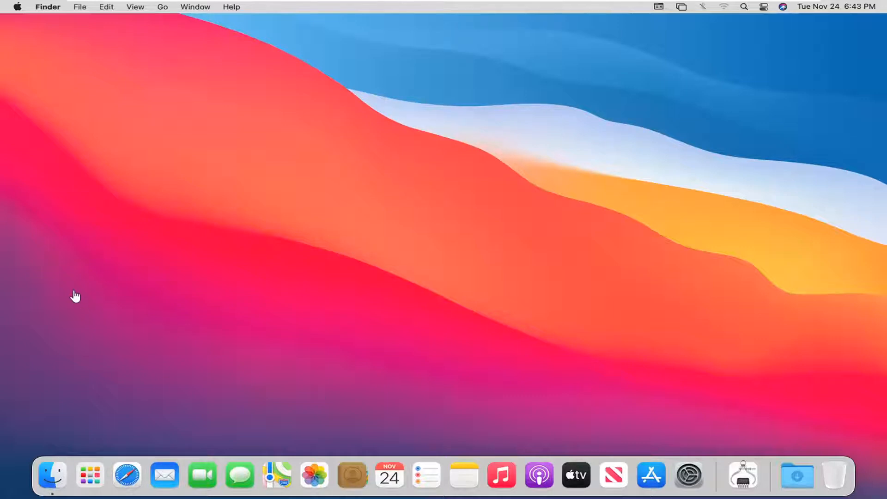
{"action": "mouse_move", "coordinate": [649, 385]}
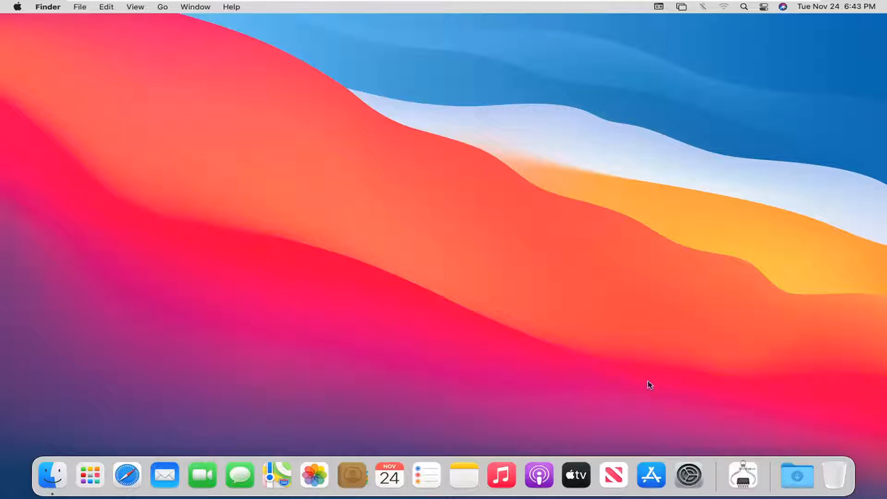
{"action": "mouse_move", "coordinate": [689, 475]}
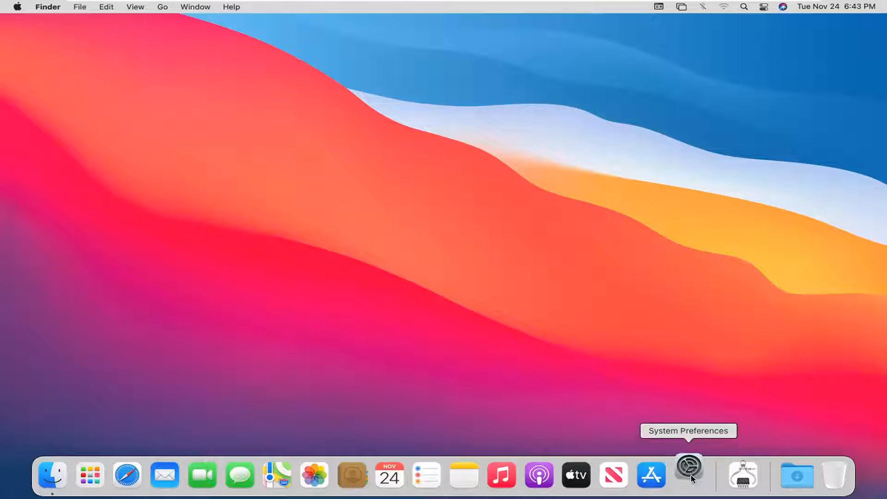
Step: Launch System Preferences from the Dock and select the Language & Region pane
{"action": "left_click", "coordinate": [689, 474]}
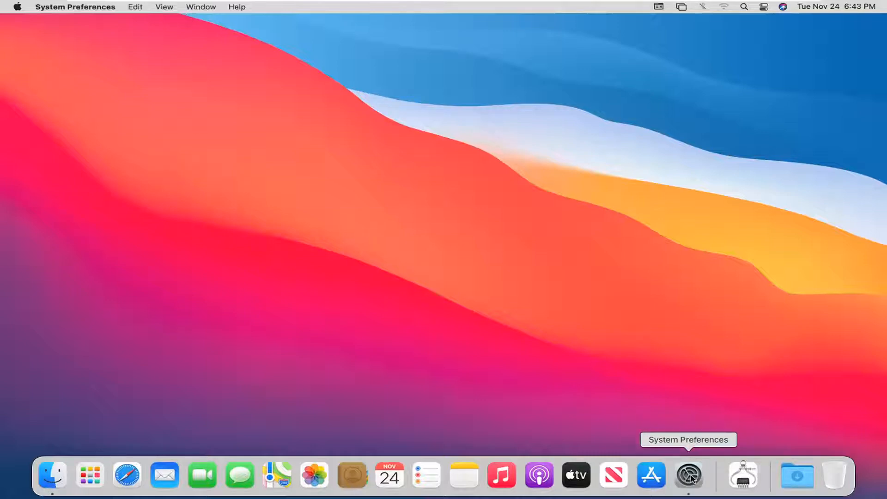
{"action": "left_click", "coordinate": [689, 475]}
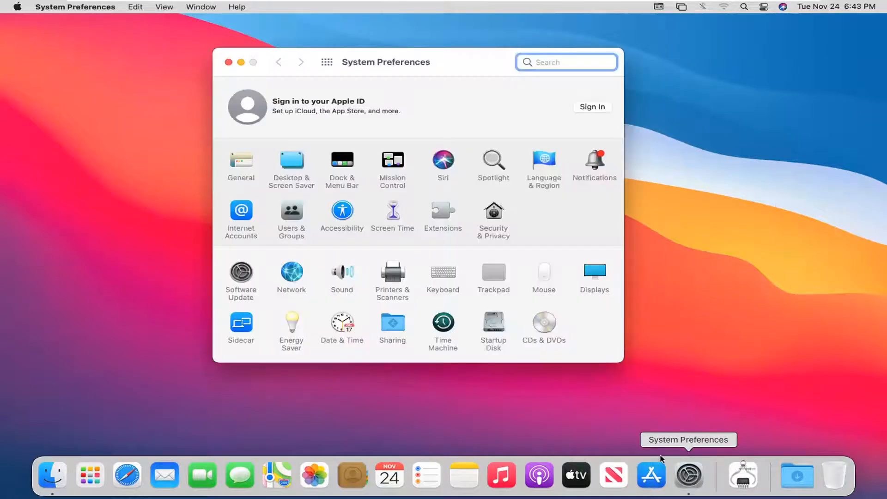
{"action": "mouse_move", "coordinate": [540, 164]}
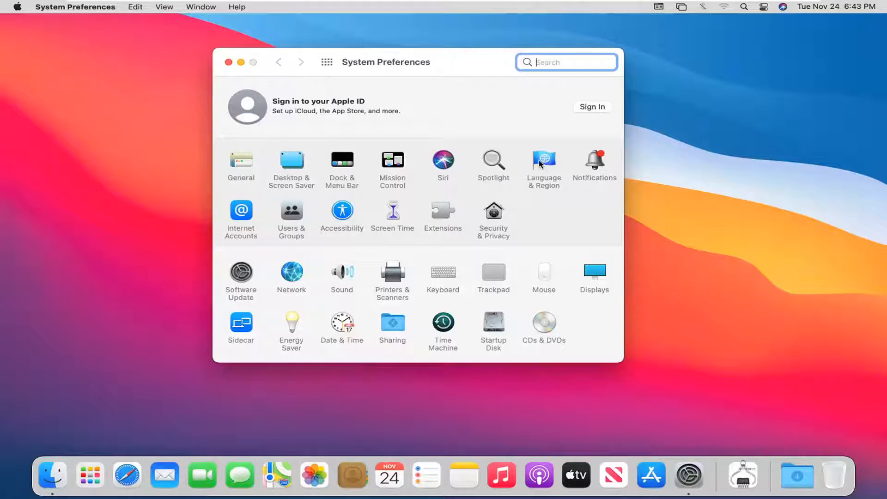
{"action": "left_click", "coordinate": [544, 160]}
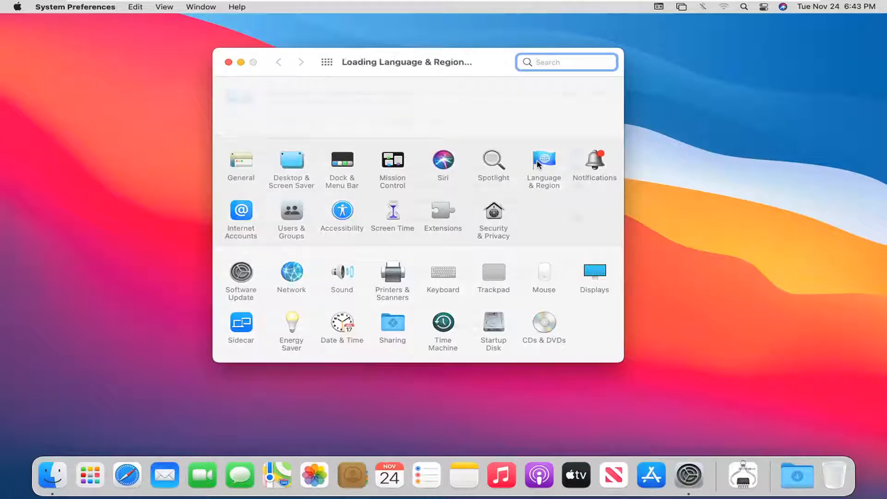
Step: Select English under Preferred languages and bring up the add-language list
{"action": "left_click", "coordinate": [544, 159]}
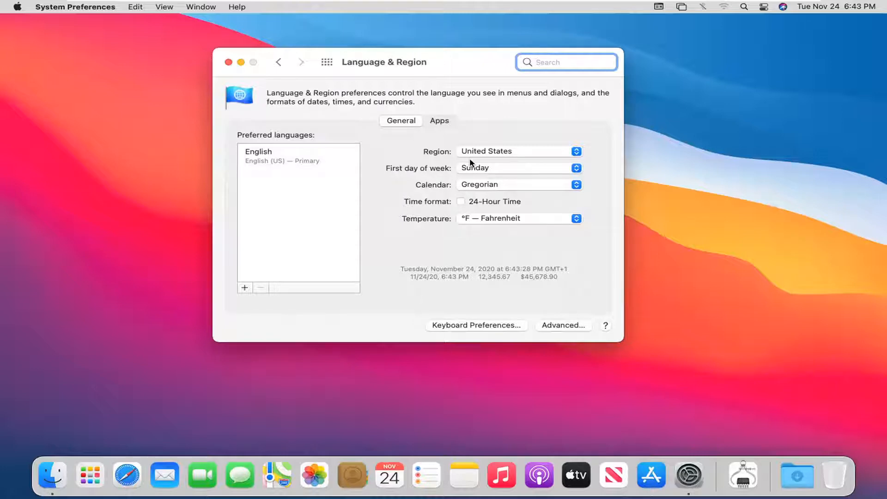
{"action": "mouse_move", "coordinate": [273, 149]}
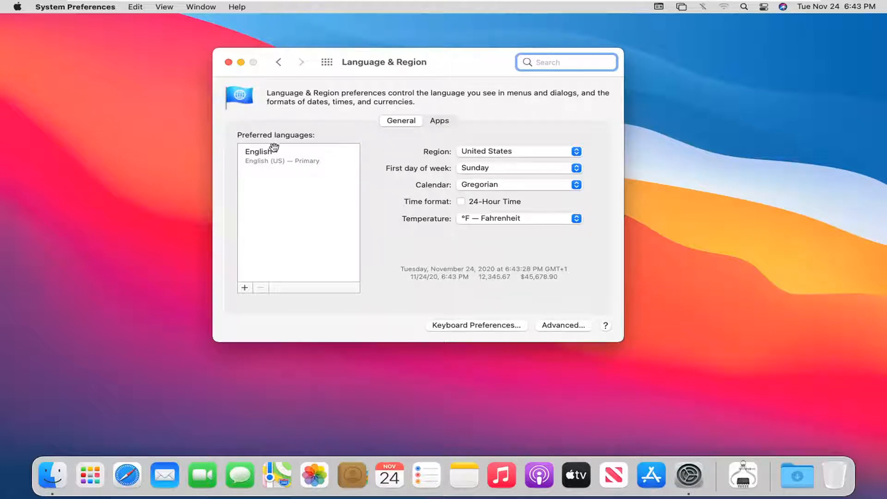
{"action": "left_click", "coordinate": [269, 151]}
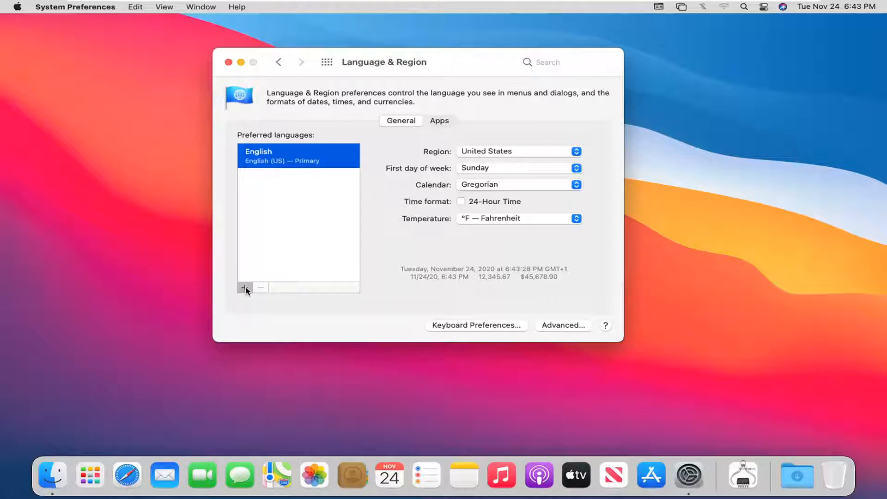
{"action": "left_click", "coordinate": [244, 287]}
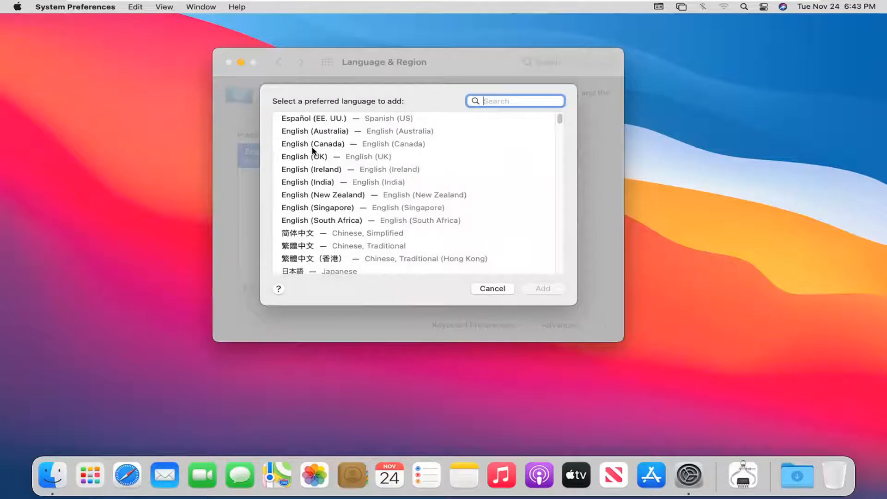
Step: Add English (Canada) as a preferred language
{"action": "left_click", "coordinate": [313, 143]}
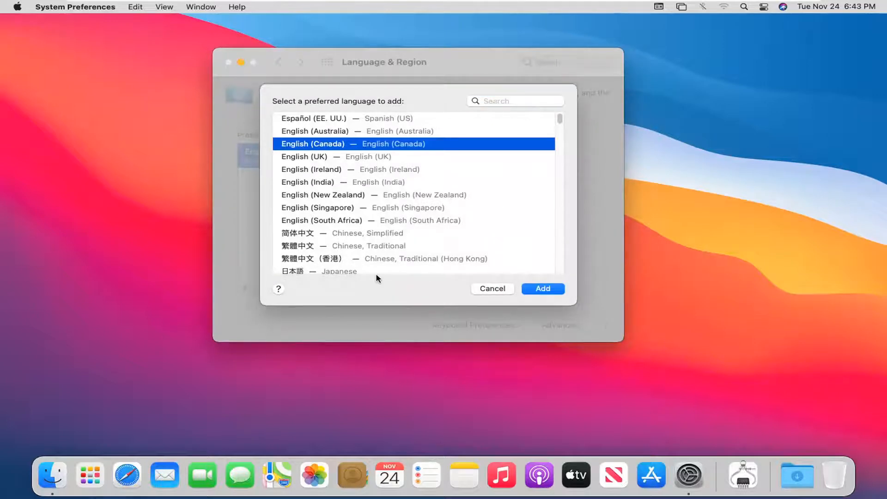
{"action": "mouse_move", "coordinate": [342, 145]}
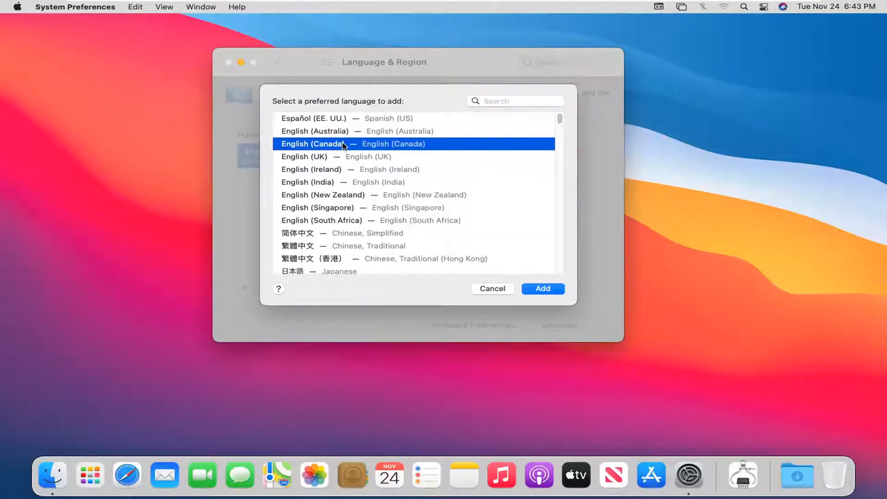
{"action": "mouse_move", "coordinate": [377, 156]}
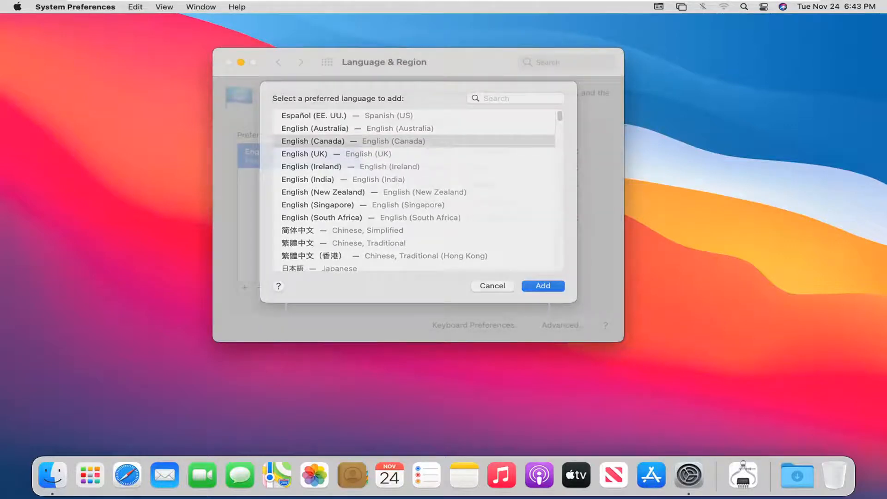
{"action": "left_click", "coordinate": [493, 286]}
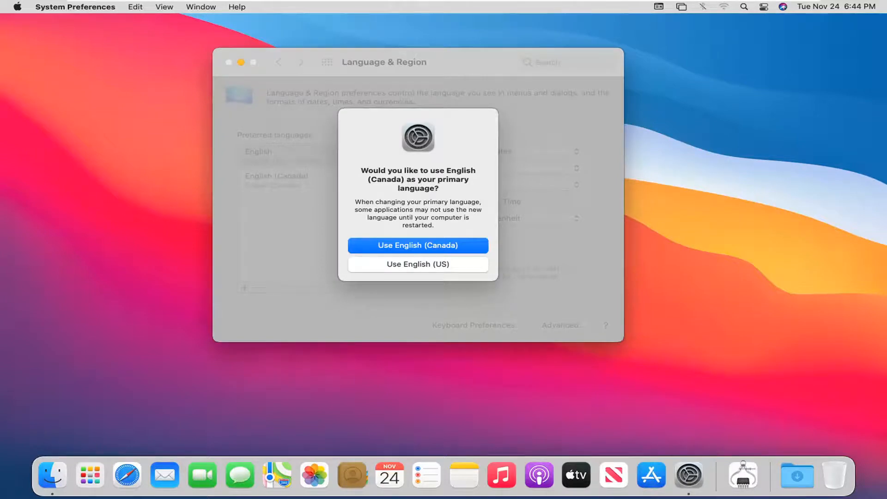
{"action": "mouse_move", "coordinate": [571, 322]}
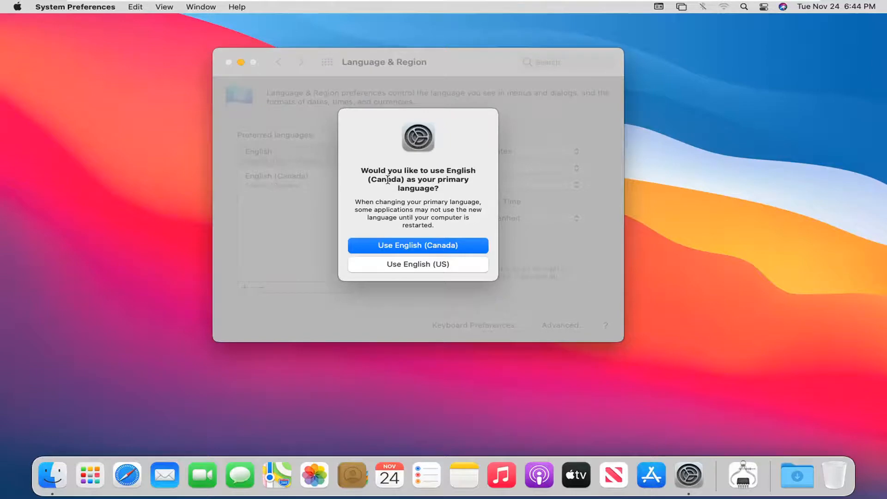
{"action": "mouse_move", "coordinate": [397, 259]}
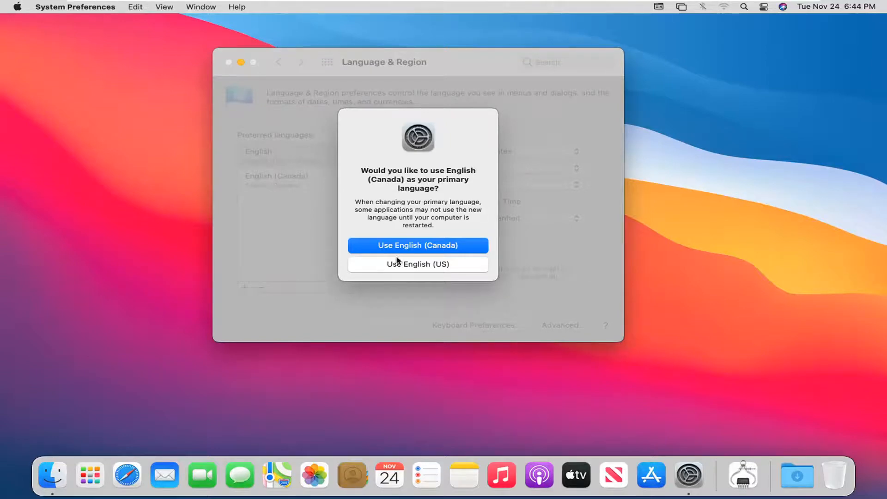